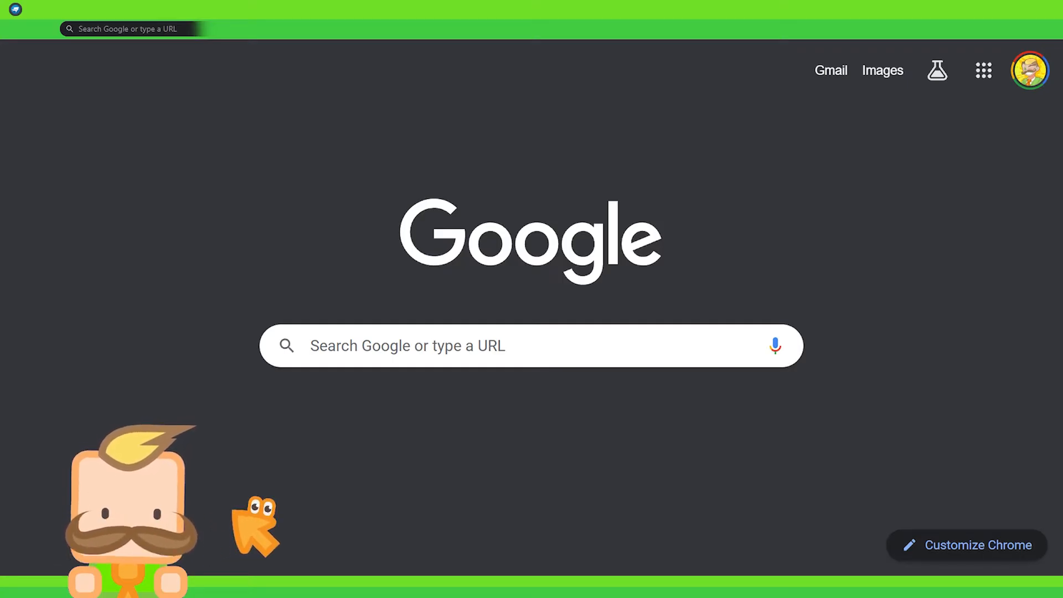
mouse_move(326, 390)
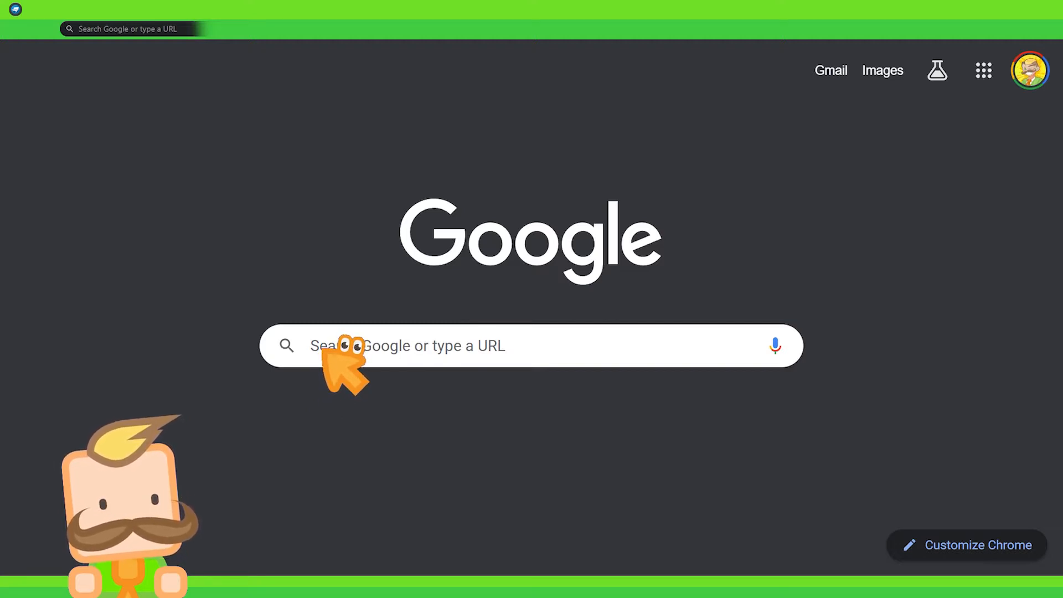
- Navigate Chrome to web.blockbench.net to load the Blockbench web app
left_click(347, 357)
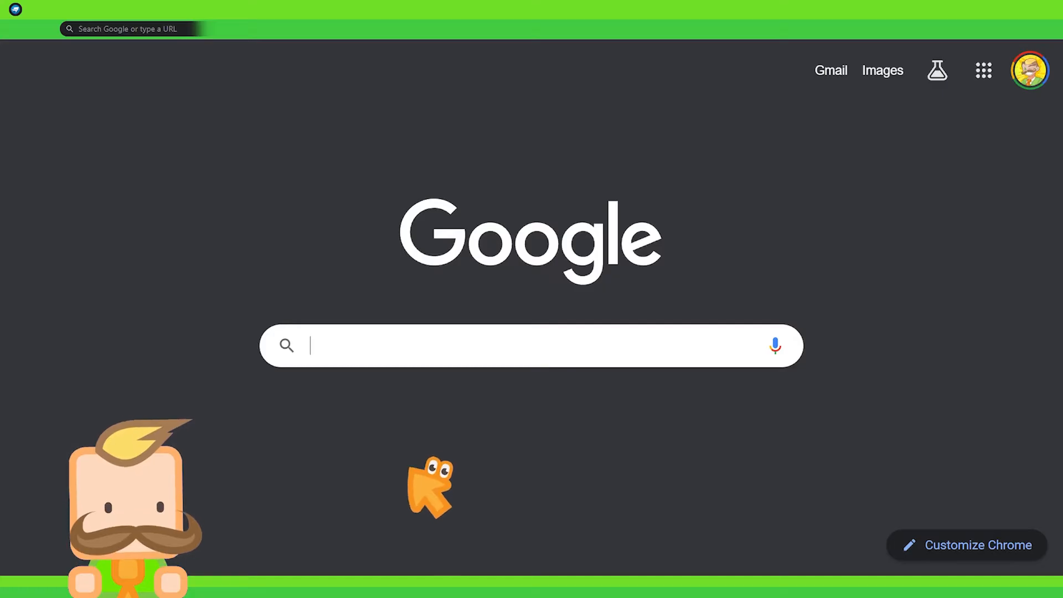
type("web.blockbench.net")
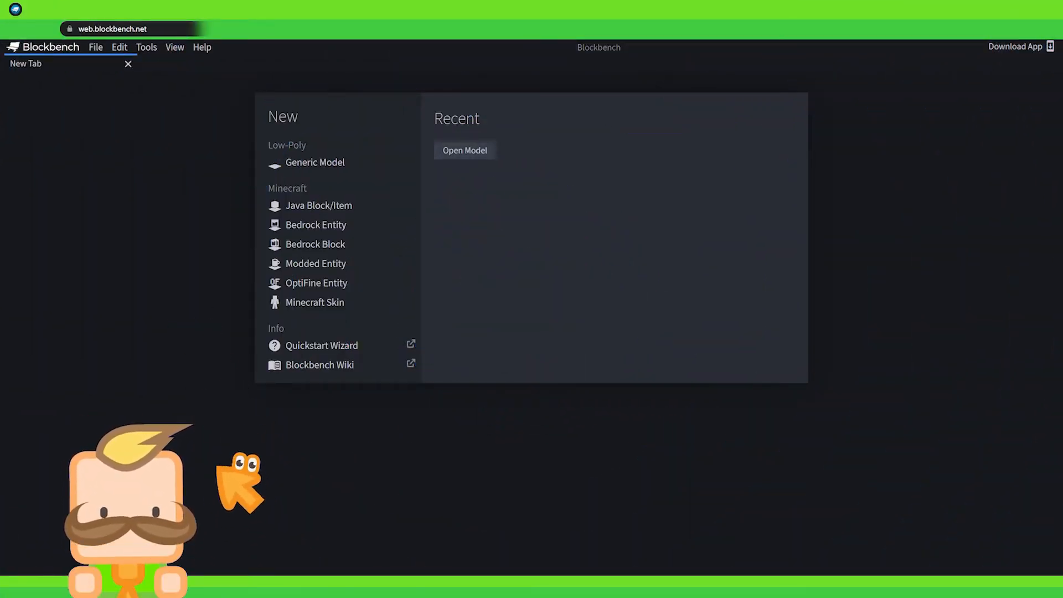
mouse_move(305, 130)
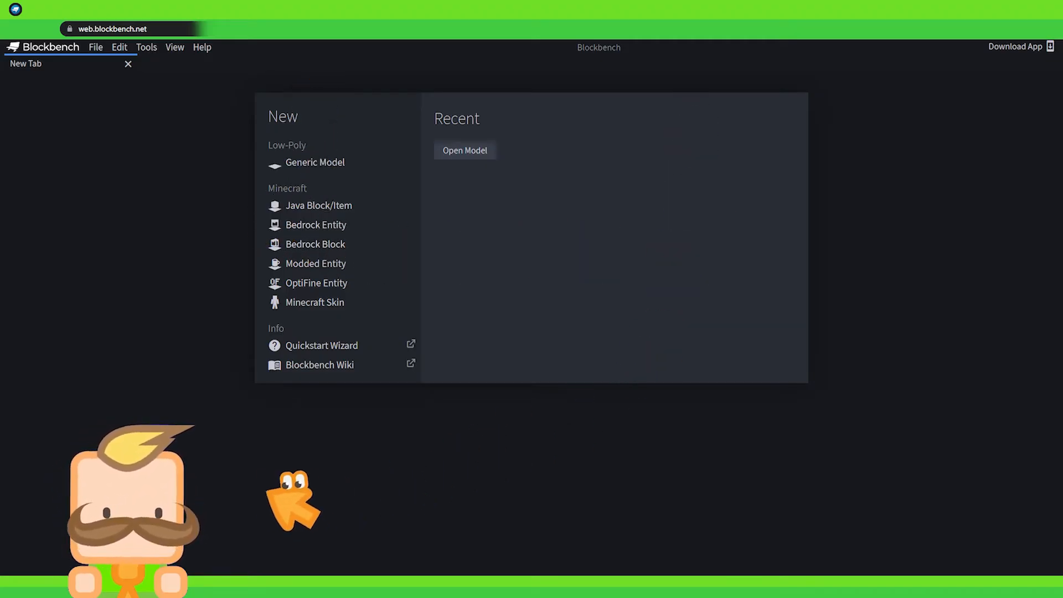
mouse_move(186, 359)
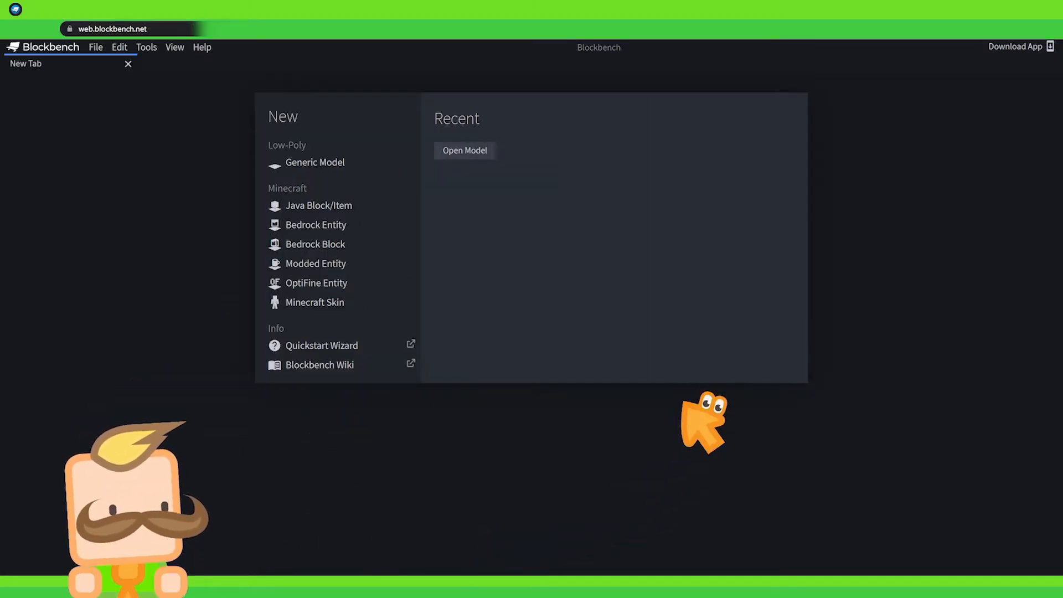
mouse_move(649, 284)
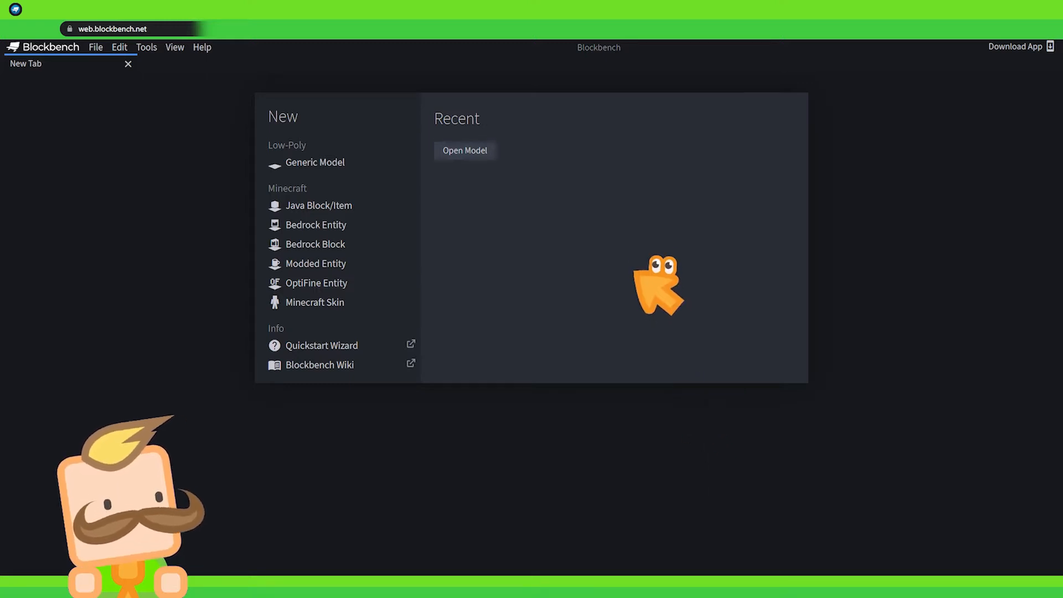
mouse_move(623, 433)
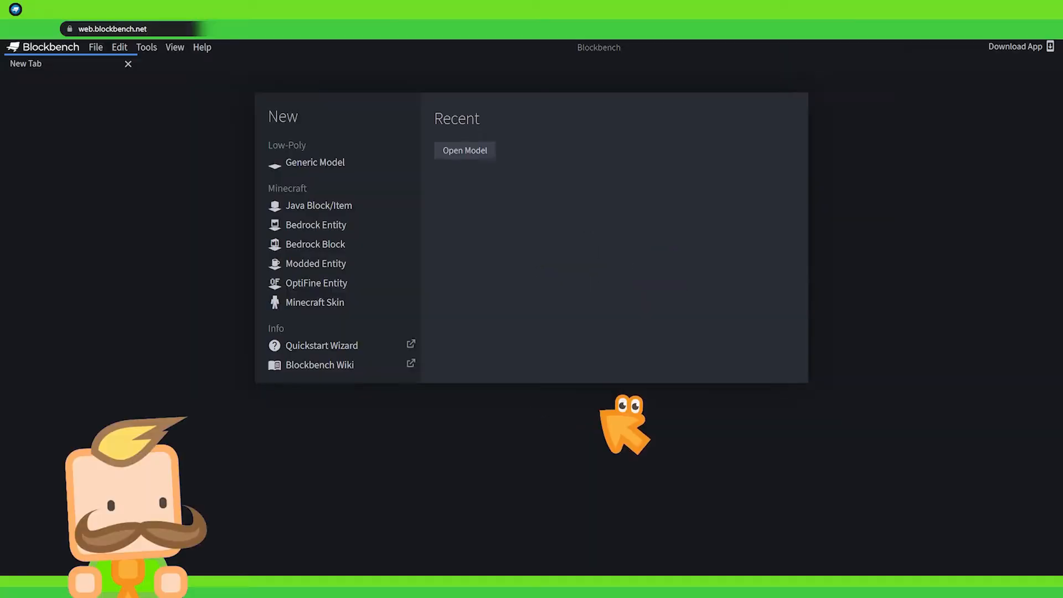
mouse_move(273, 471)
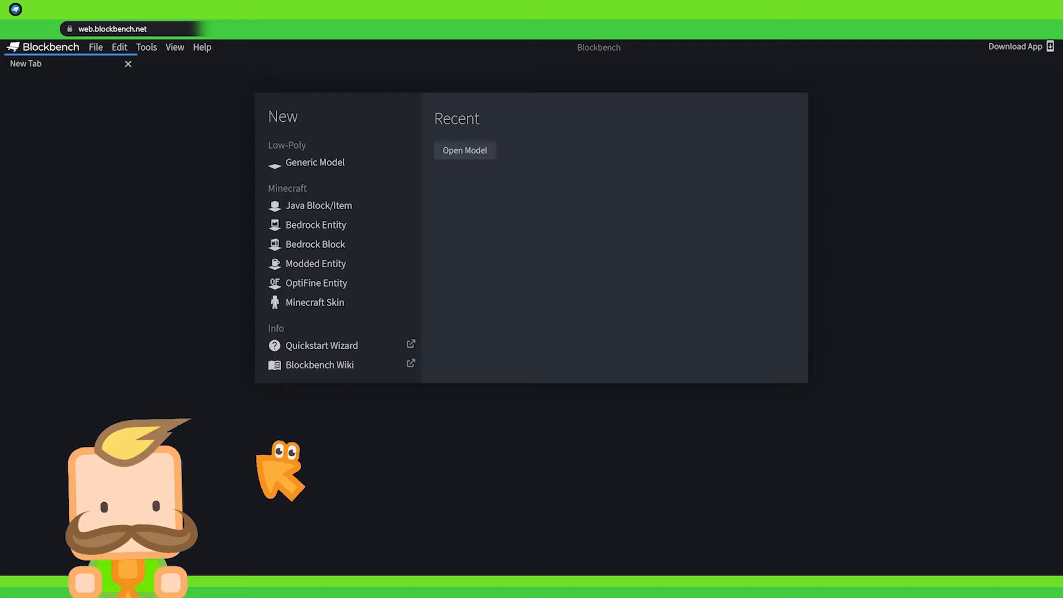
mouse_move(460, 443)
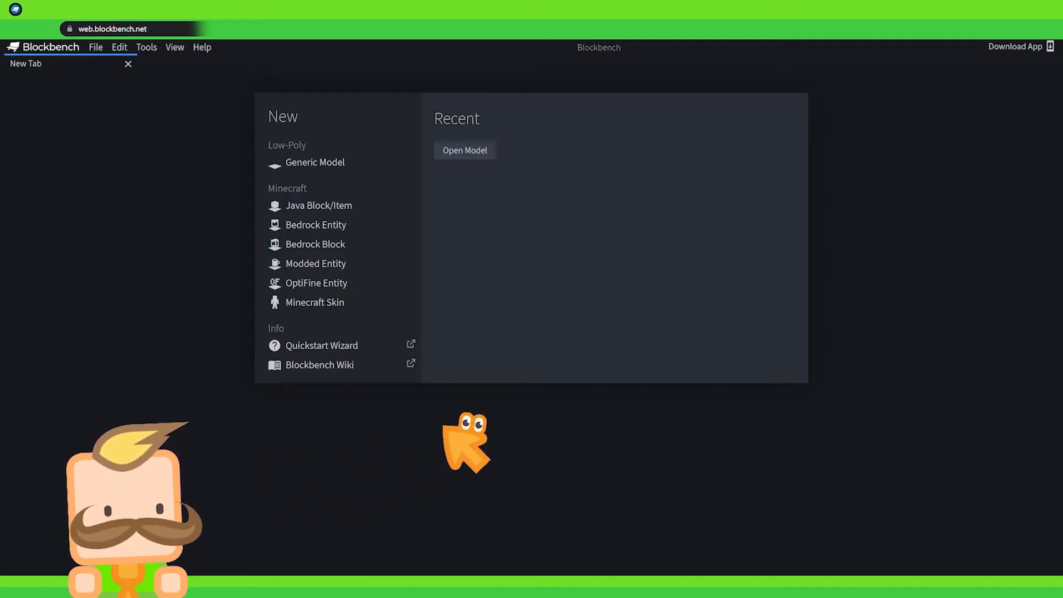
mouse_move(339, 485)
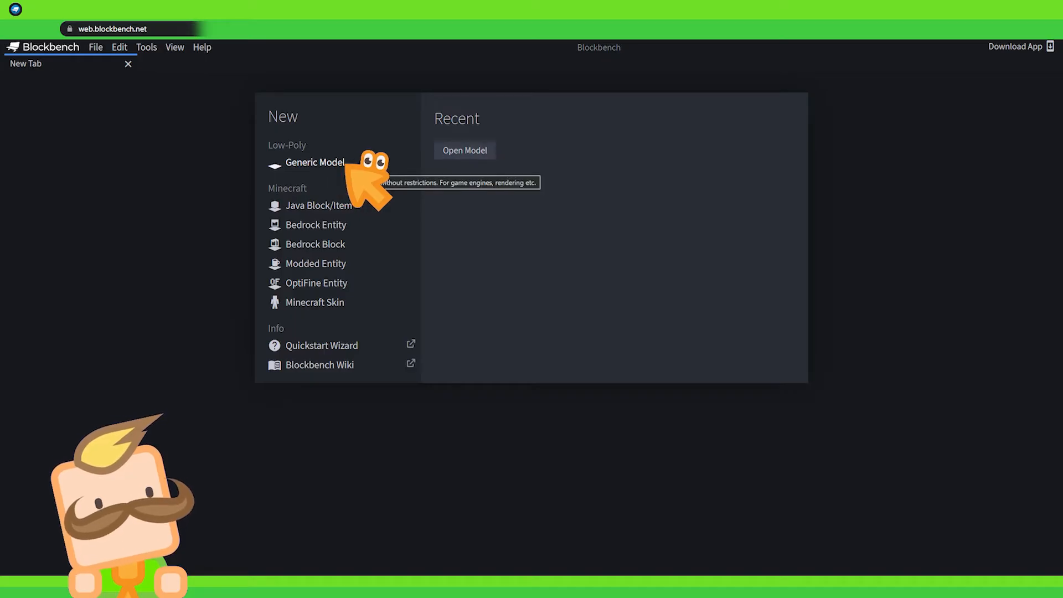
- Create a new Generic Model project, keeping the default 16x16 texture size
left_click(306, 162)
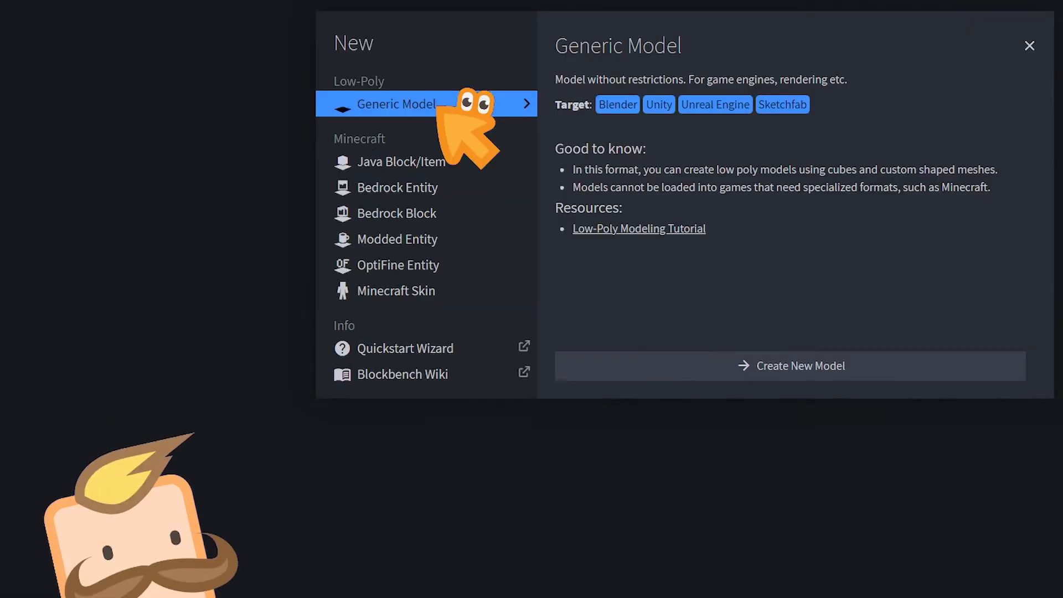
mouse_move(666, 379)
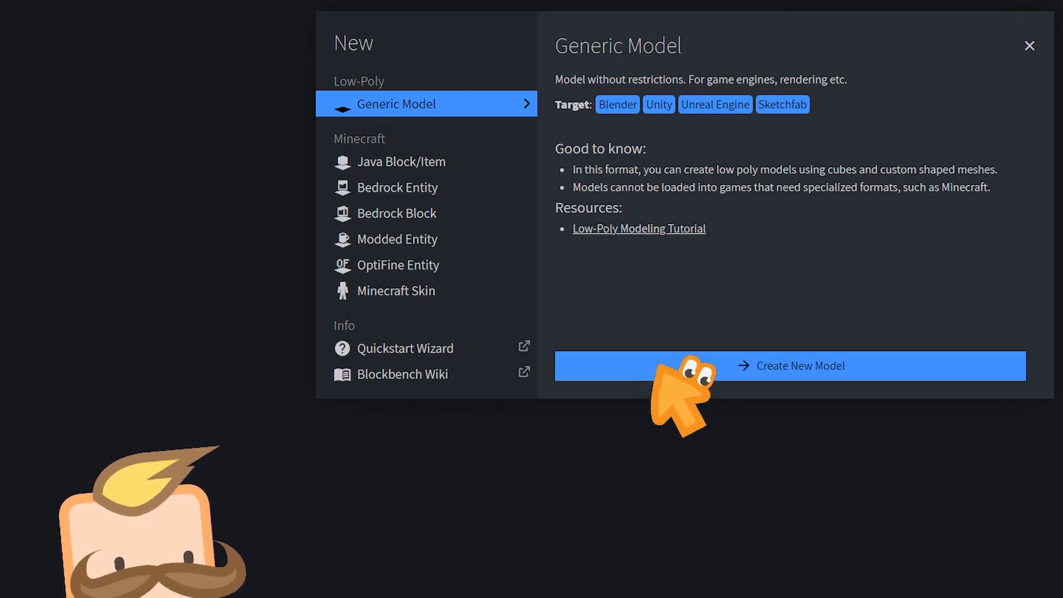
left_click(800, 365)
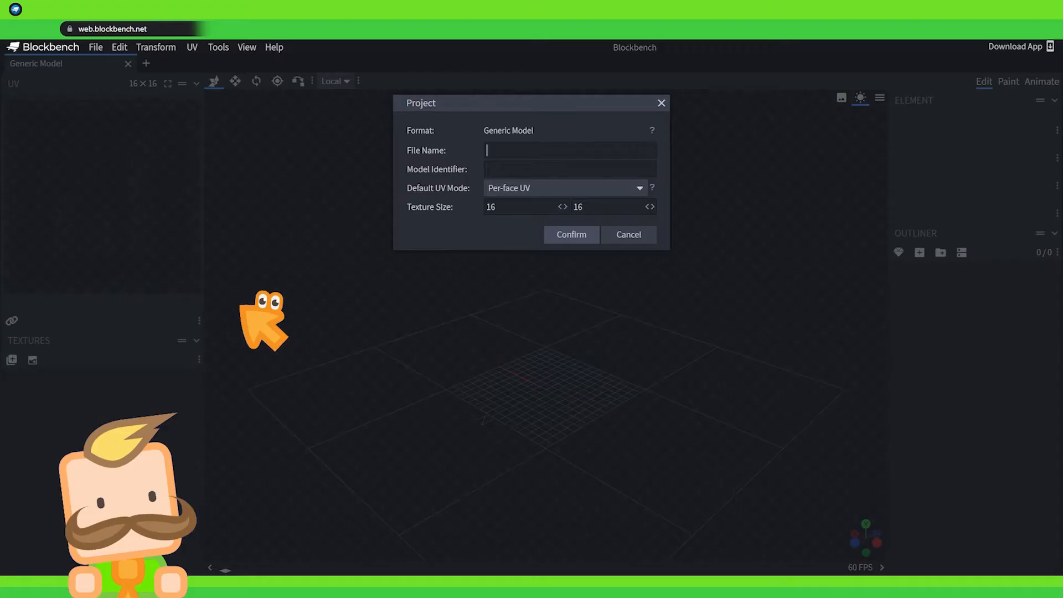
mouse_move(703, 241)
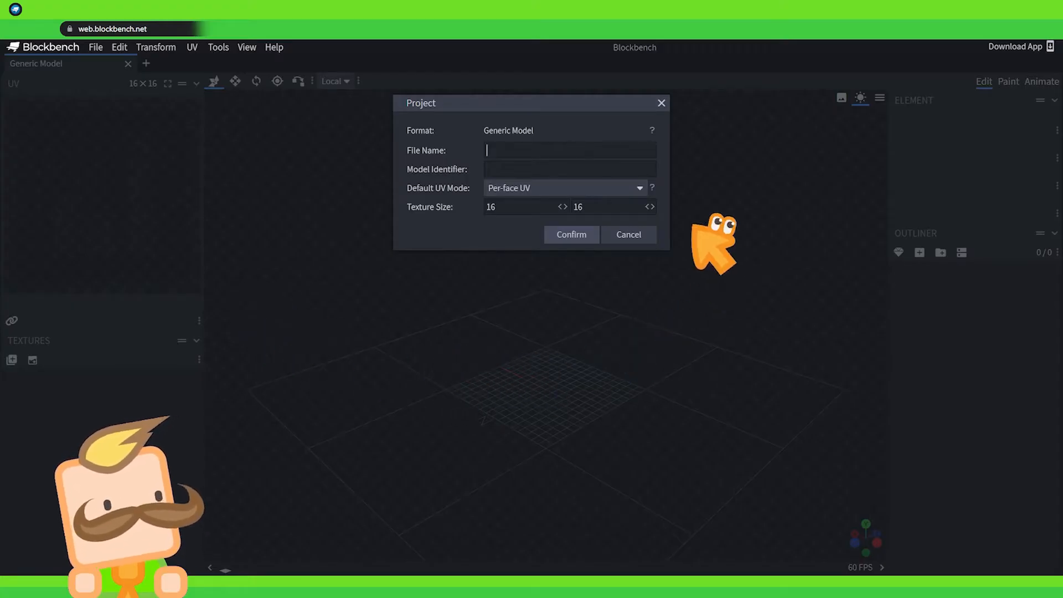
mouse_move(561, 158)
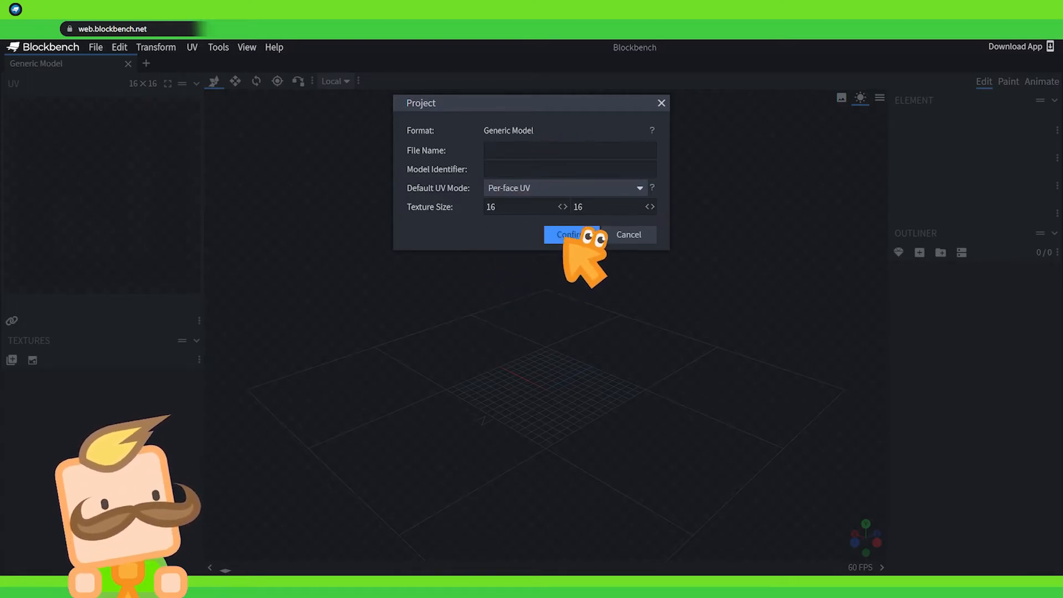
left_click(571, 235)
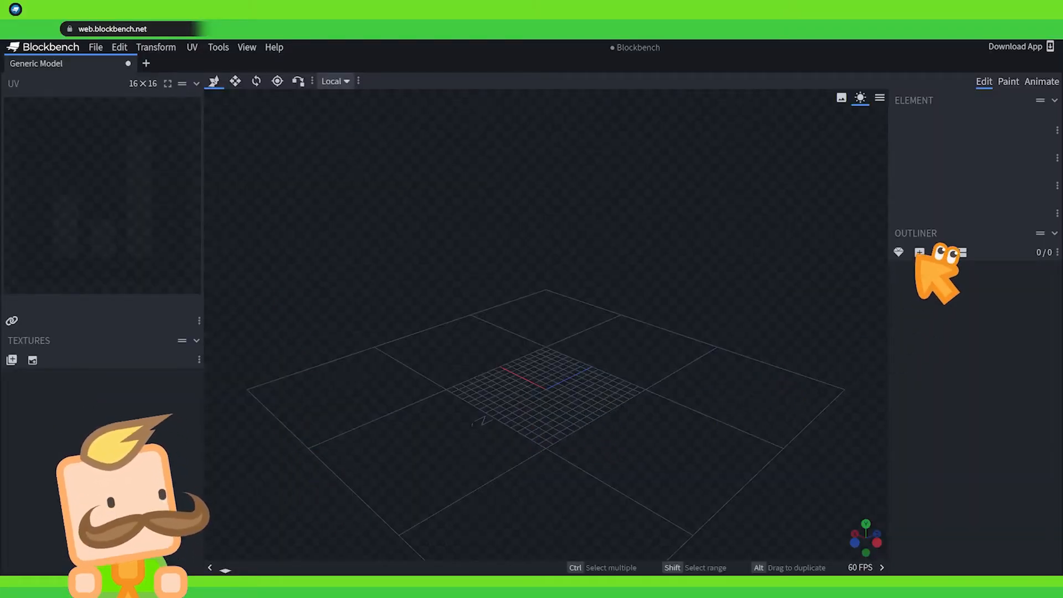
- Add a cube and a bone, nest the cube inside the bone, and select the cube
left_click(917, 252)
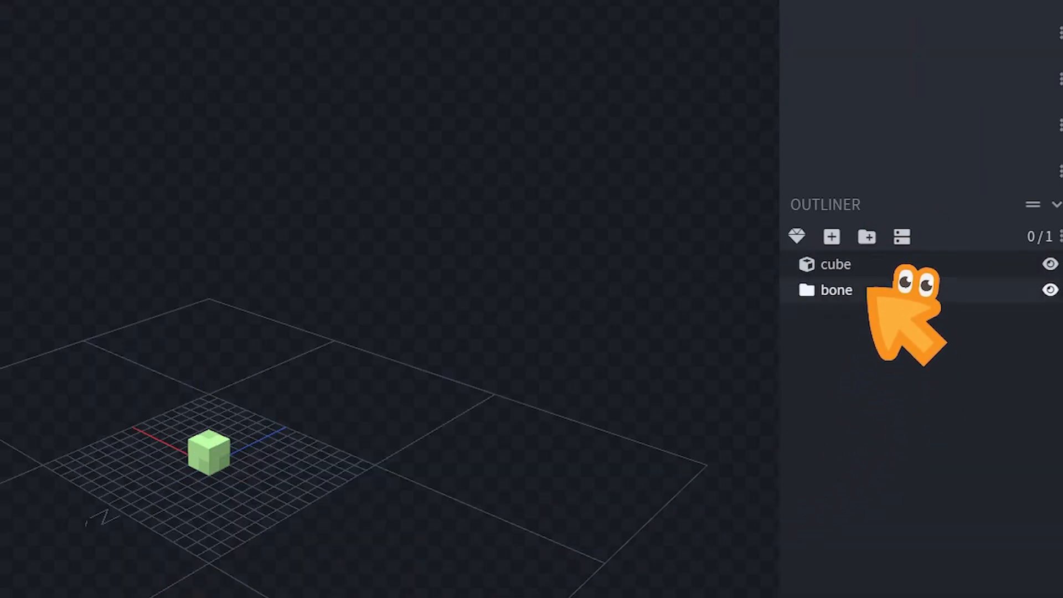
left_click(835, 290)
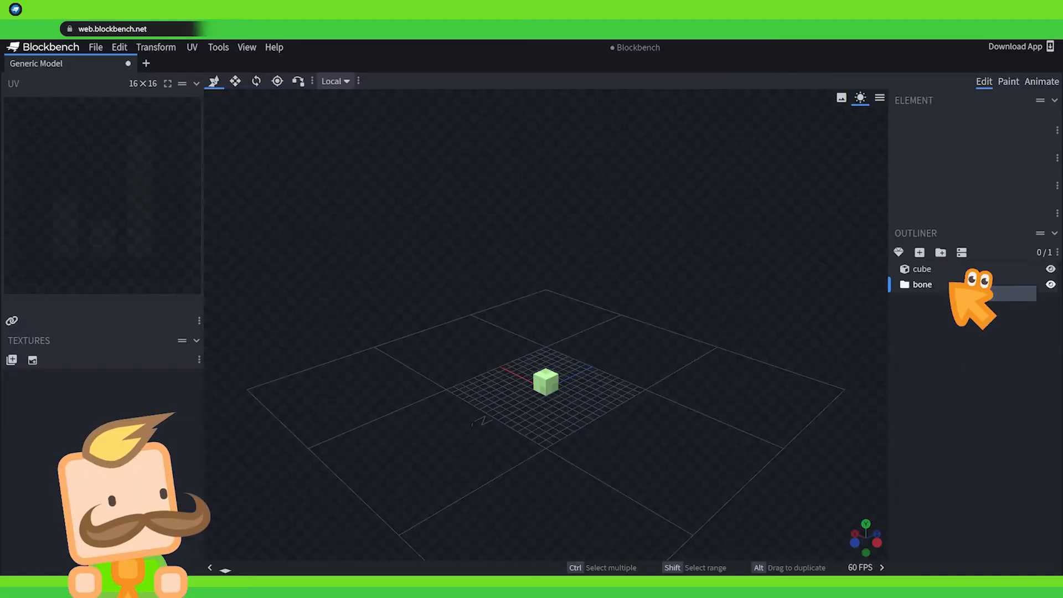
left_click_drag(921, 268, 922, 284)
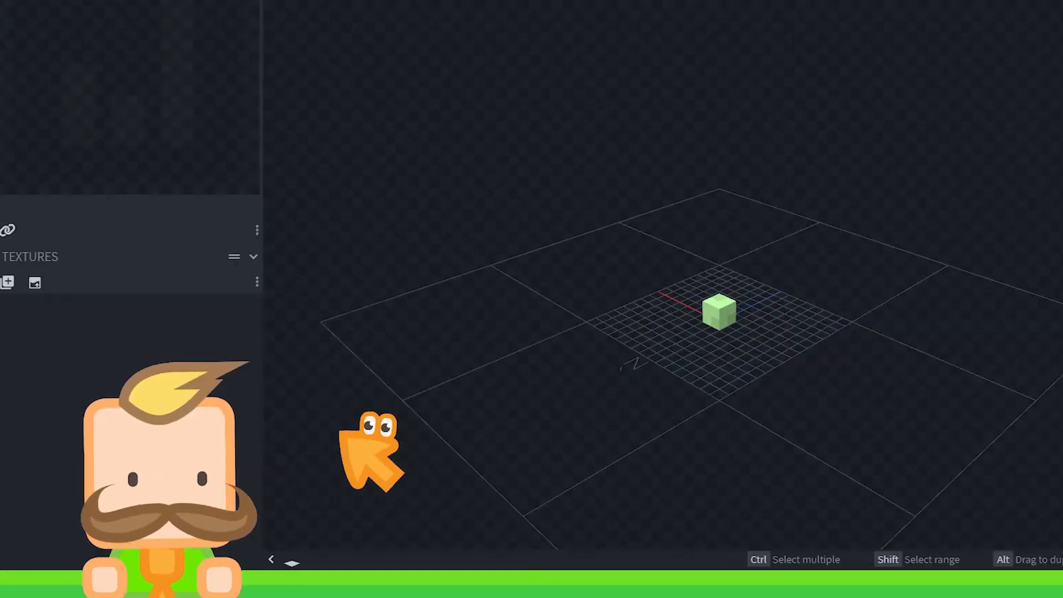
mouse_move(343, 490)
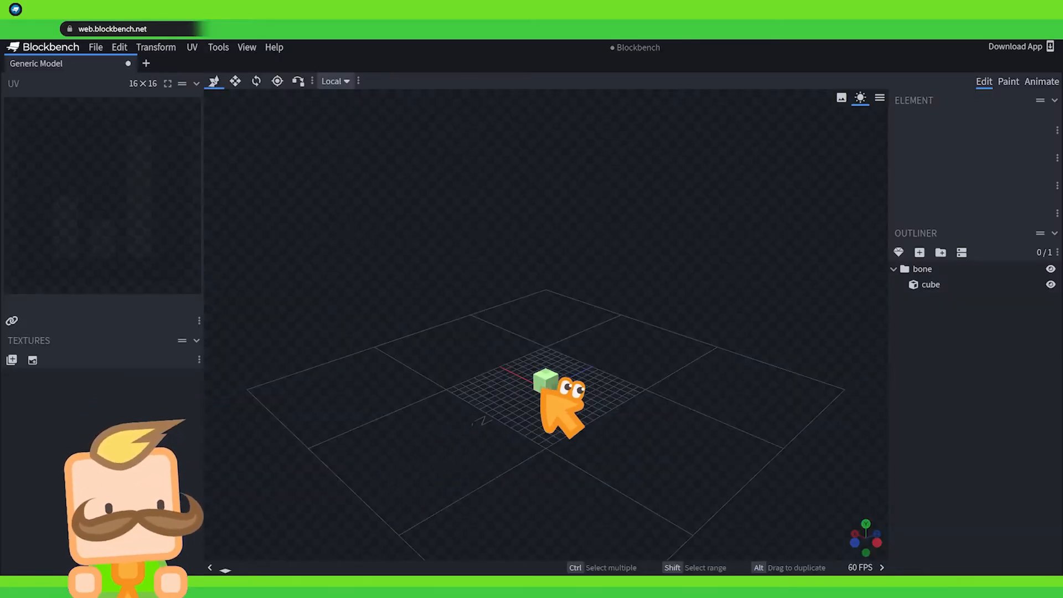
left_click(931, 284)
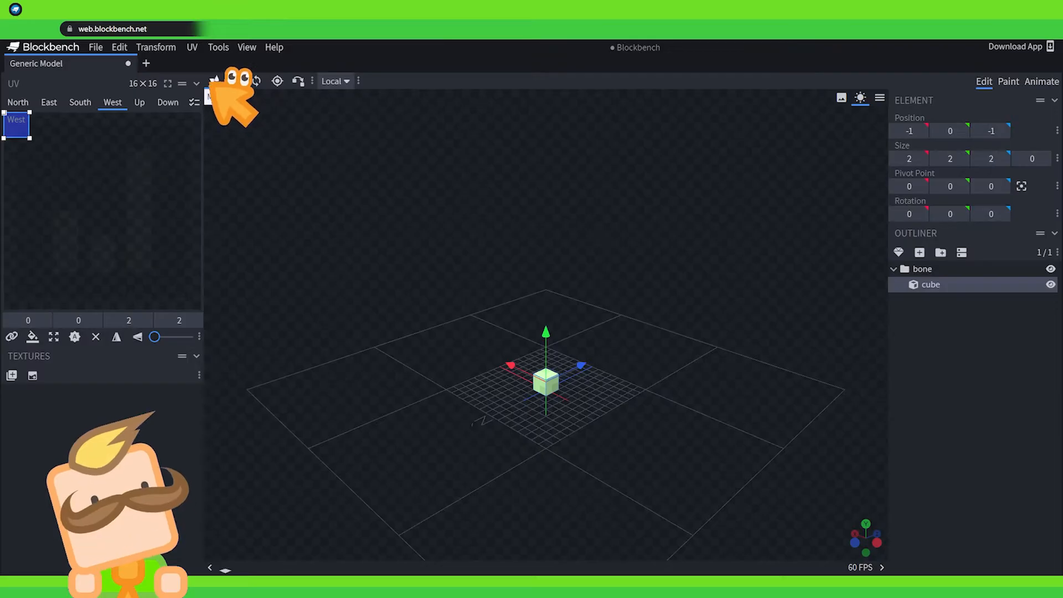
mouse_move(510, 288)
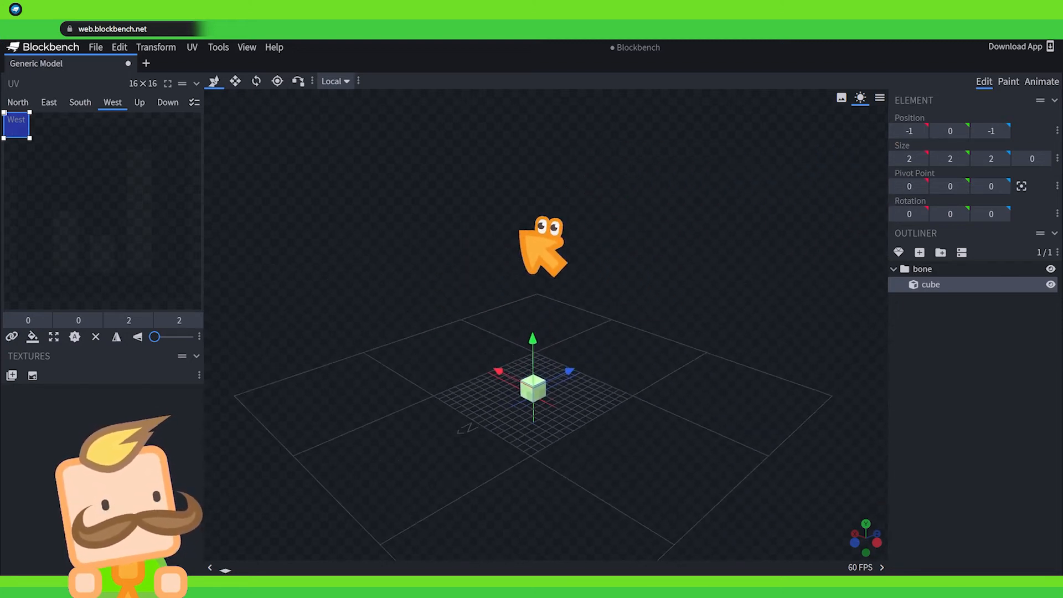
mouse_move(611, 471)
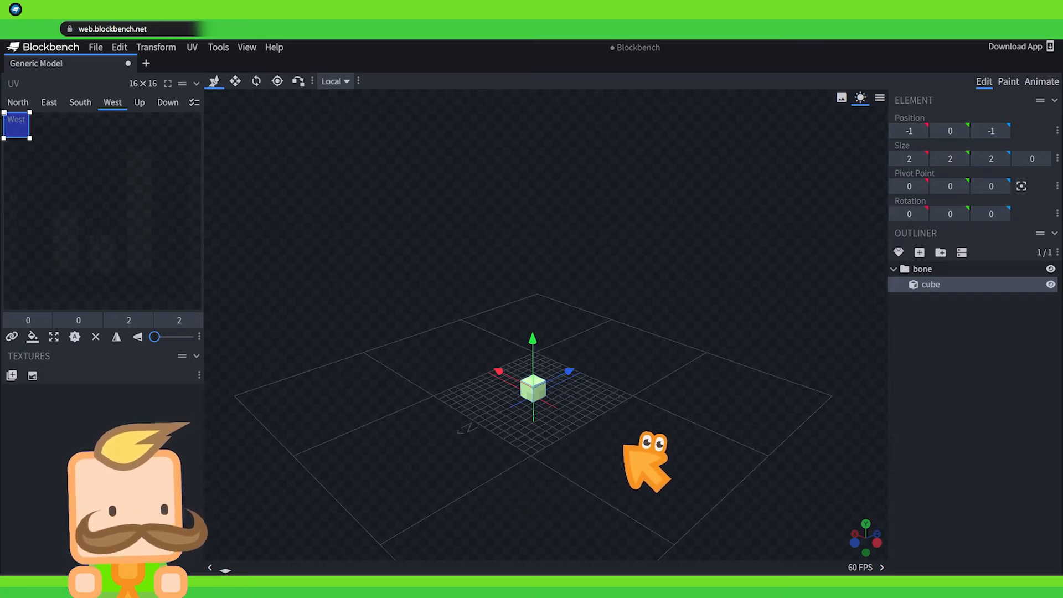
mouse_move(381, 300)
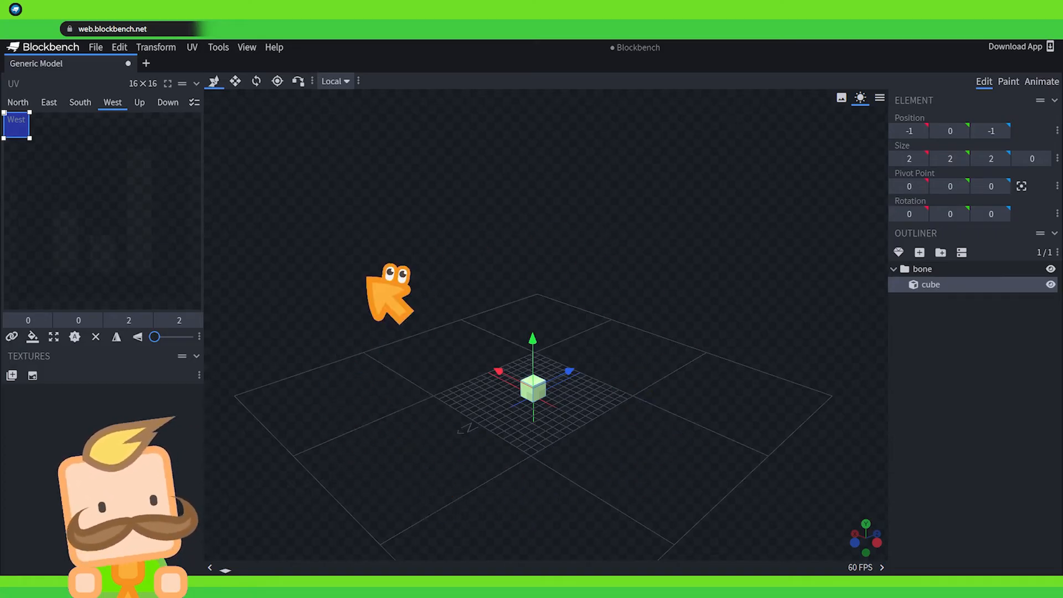
mouse_move(667, 462)
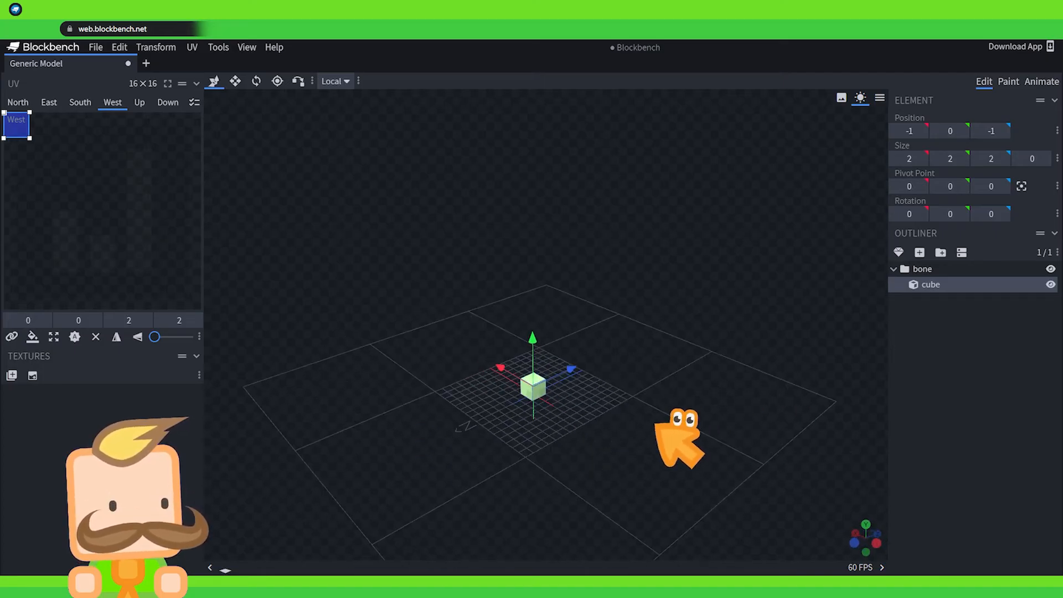
mouse_move(514, 516)
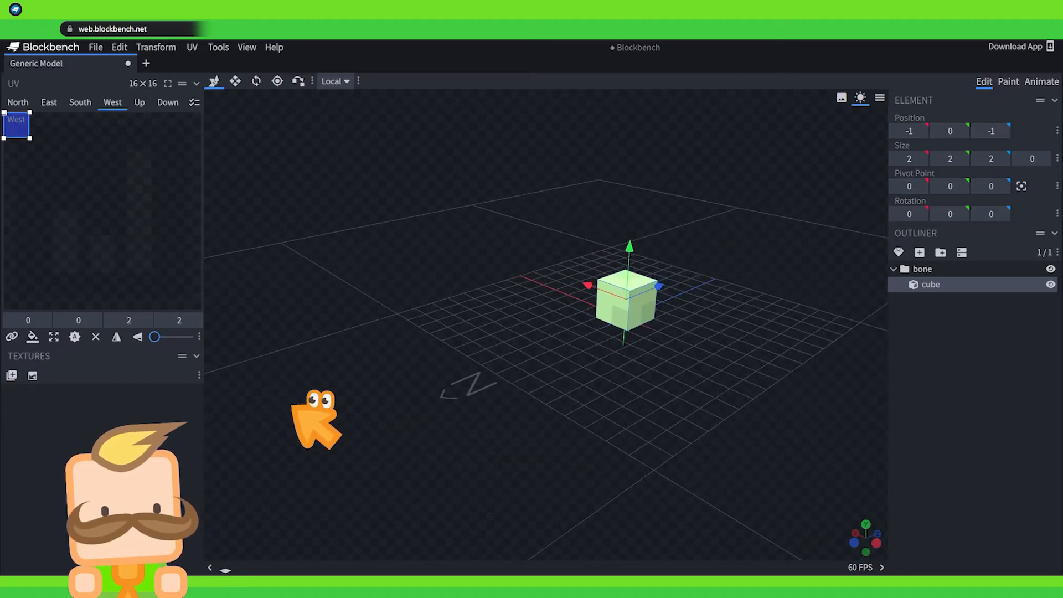
mouse_move(343, 410)
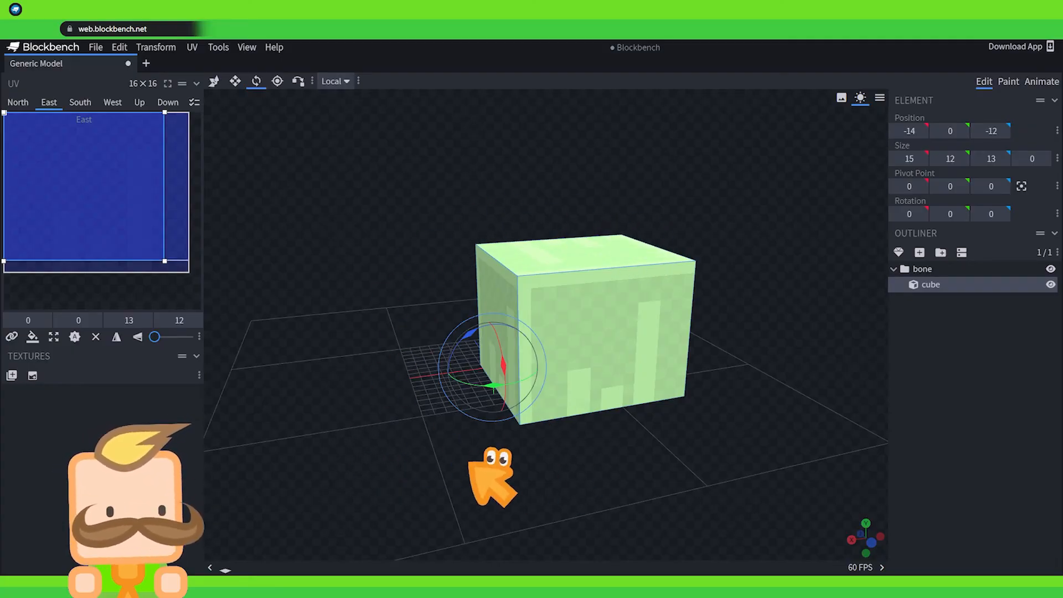
mouse_move(262, 505)
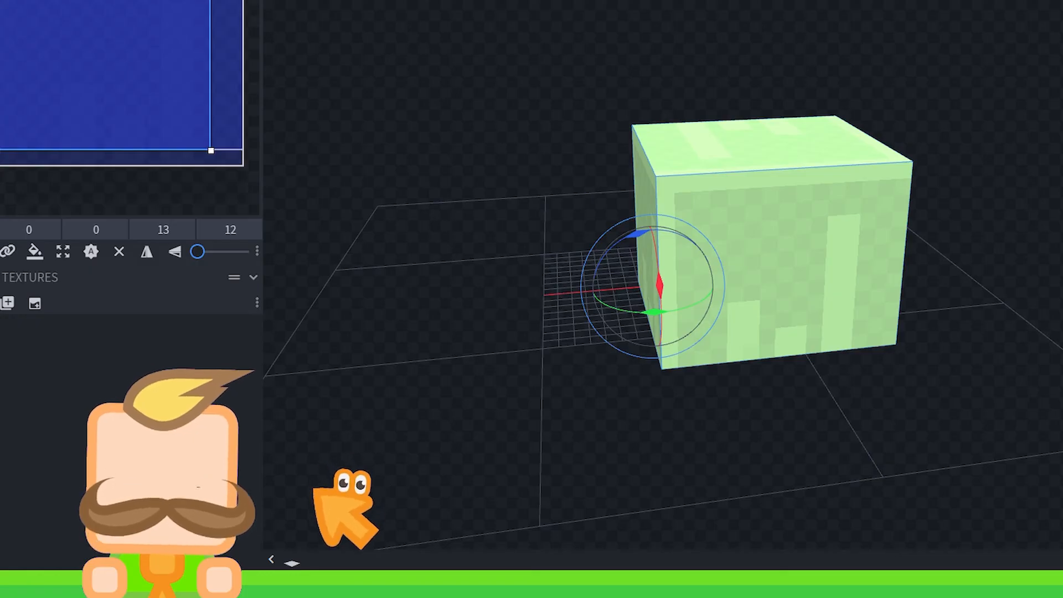
mouse_move(405, 461)
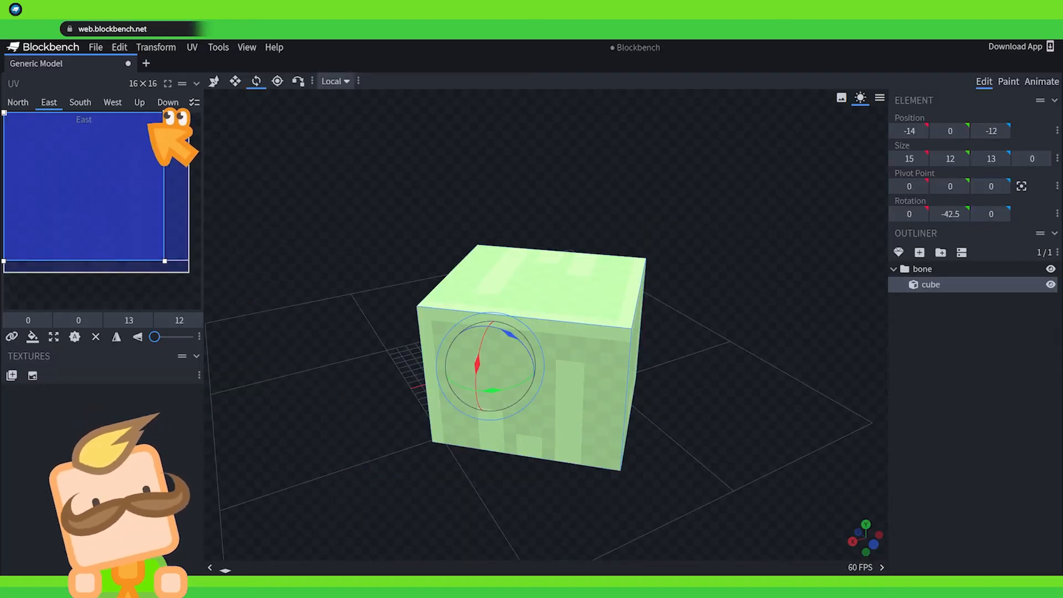
- Enlarge the cube to 15 by 12 by 13 and rotate it -42.5 degrees on Y
left_click(119, 48)
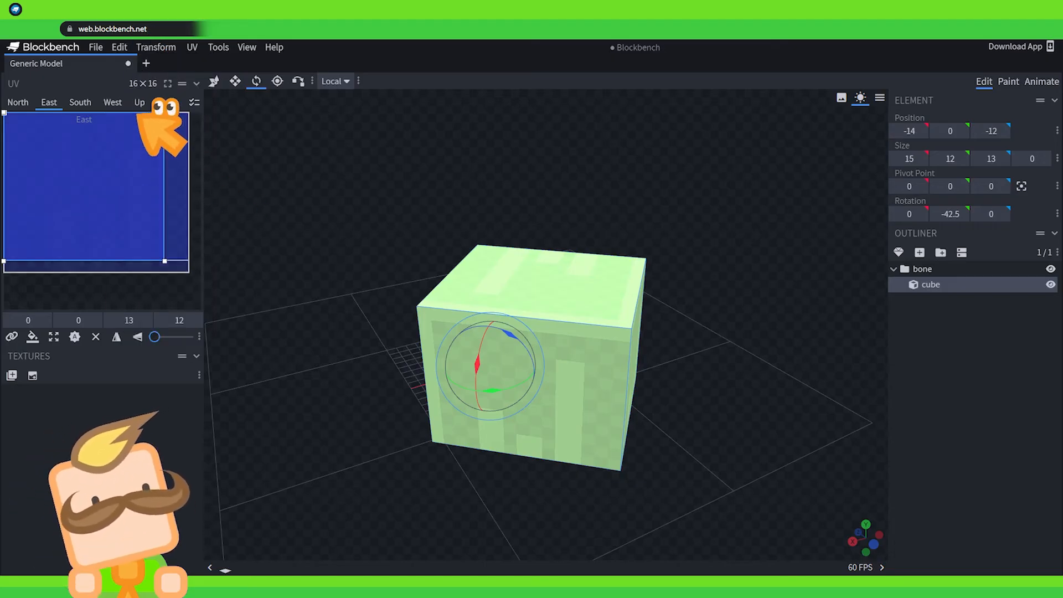
- Undo until the cube is back to 2 by 2 by 2 at -1, 0, -1 with no rotation
left_click(119, 47)
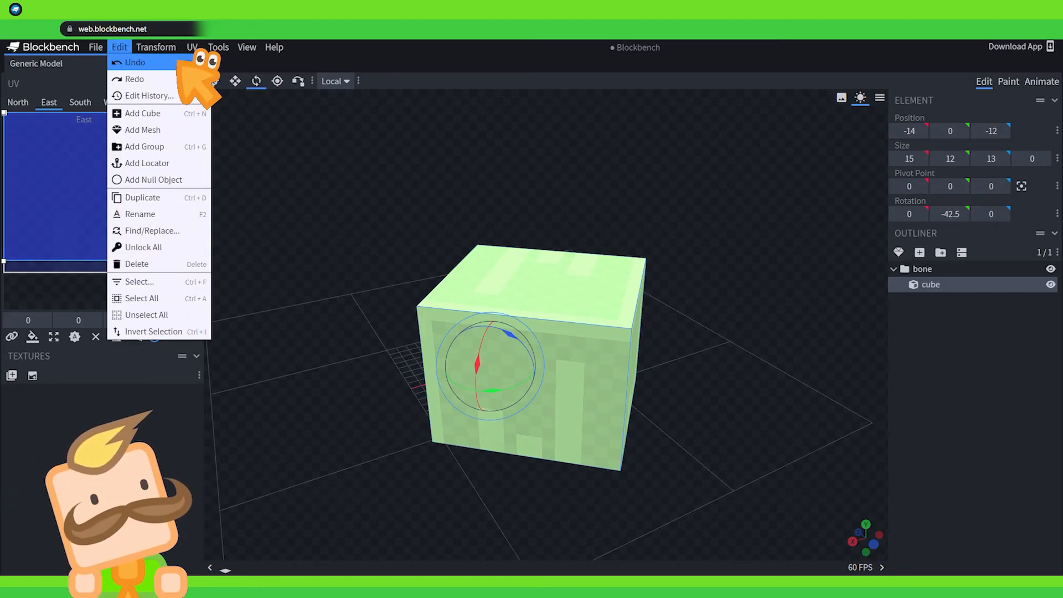
left_click(134, 62)
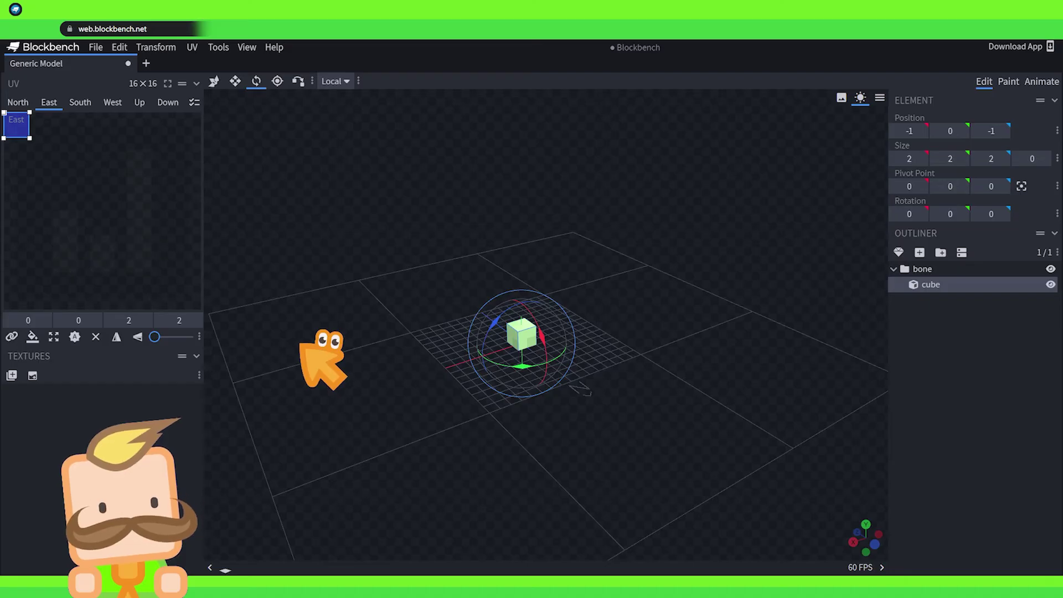
mouse_move(374, 465)
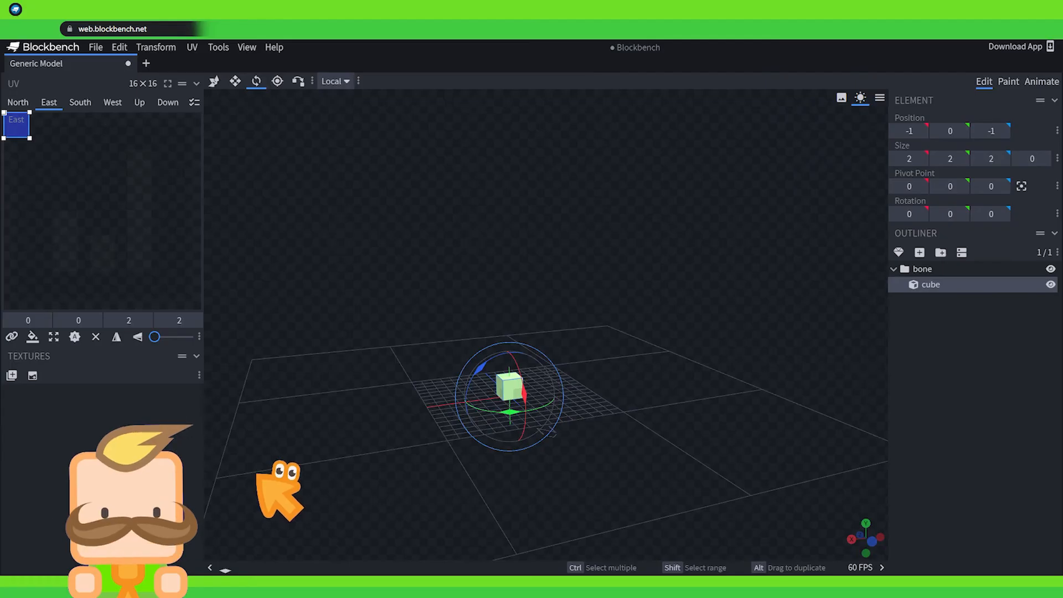
mouse_move(255, 529)
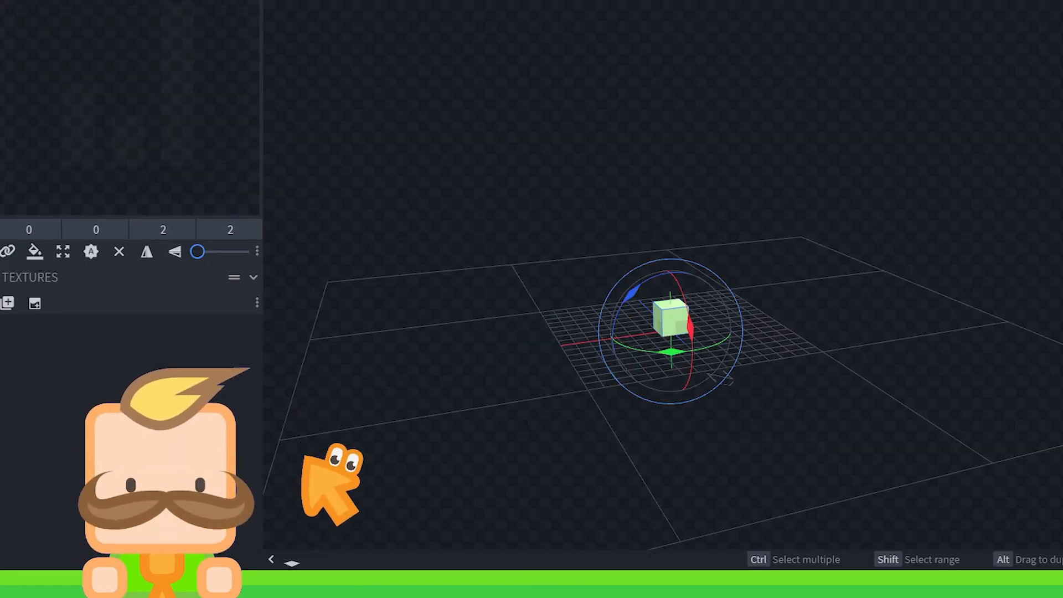
mouse_move(321, 417)
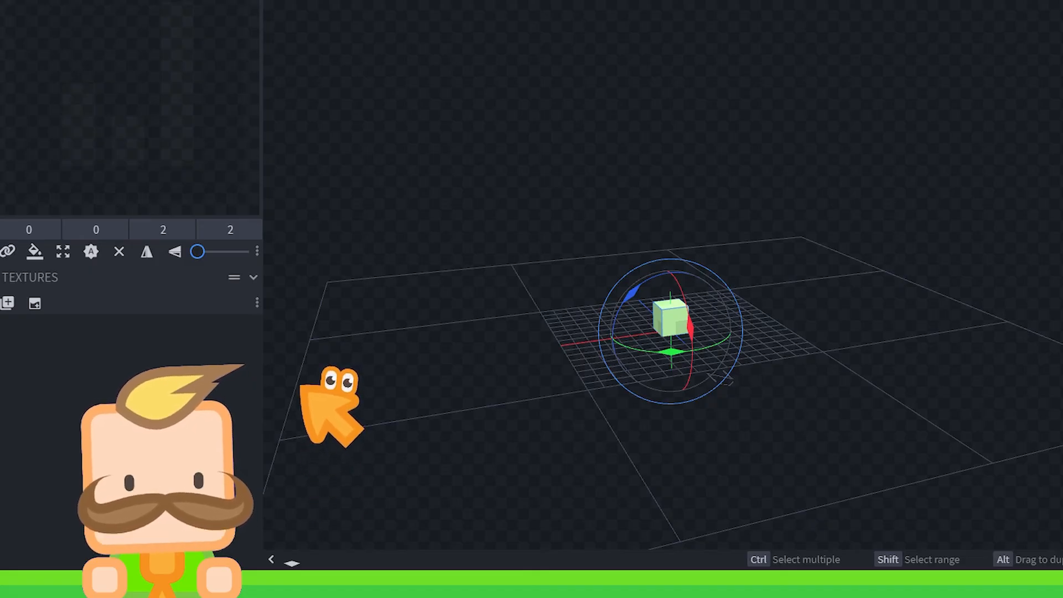
mouse_move(324, 542)
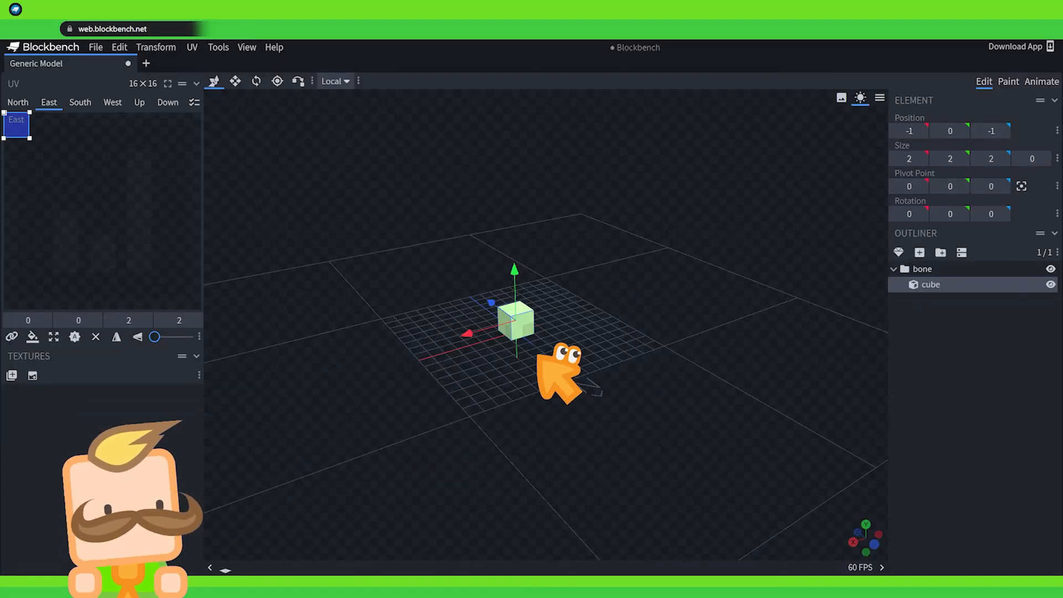
mouse_move(442, 394)
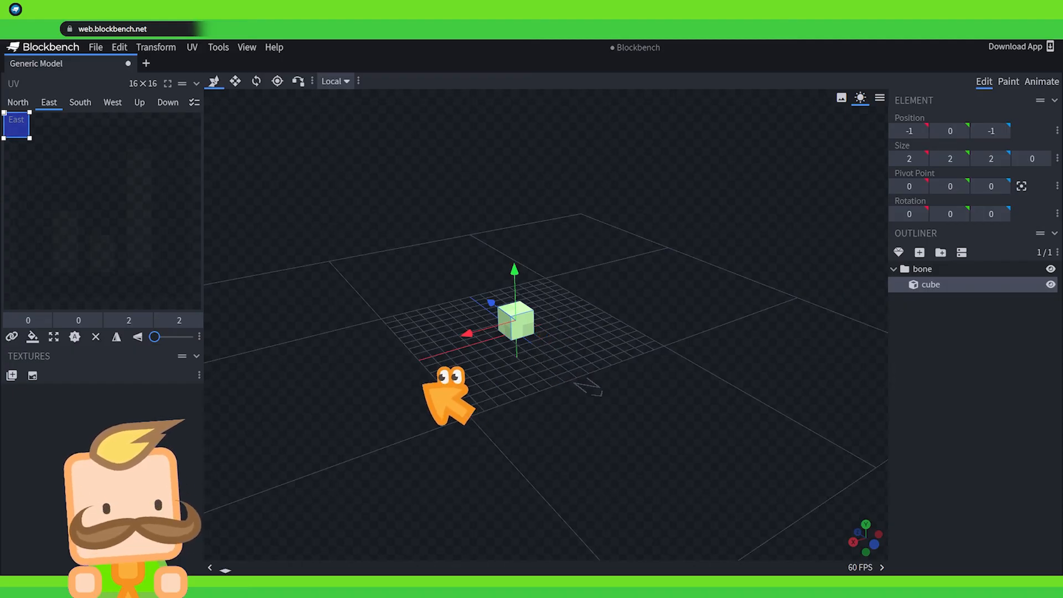
mouse_move(261, 472)
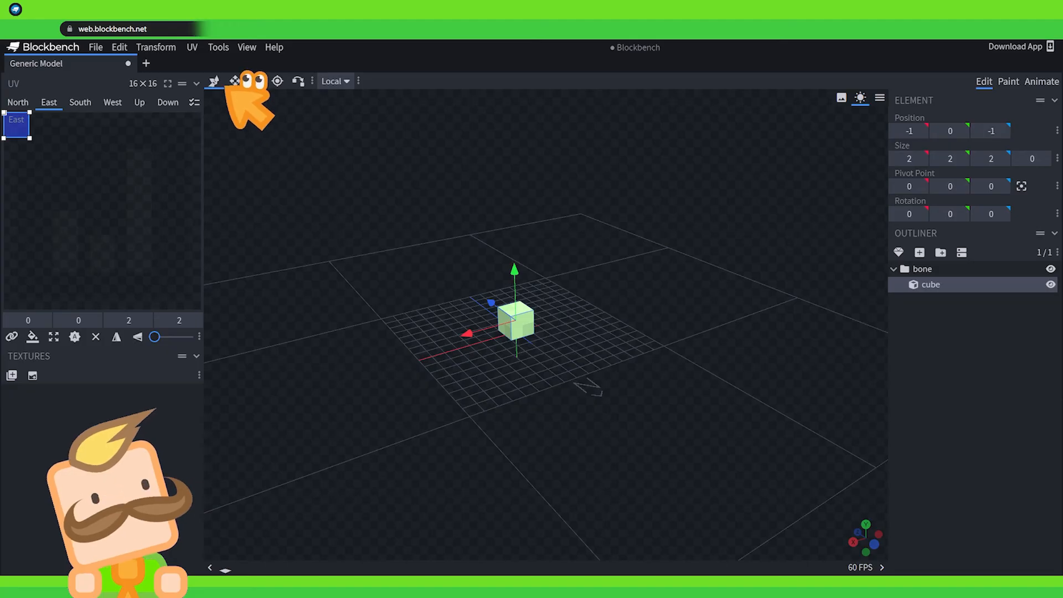
- Resize the cube to 6 by 6 by 6, leaving it at -1, 0, -5 unrotated
left_click(235, 81)
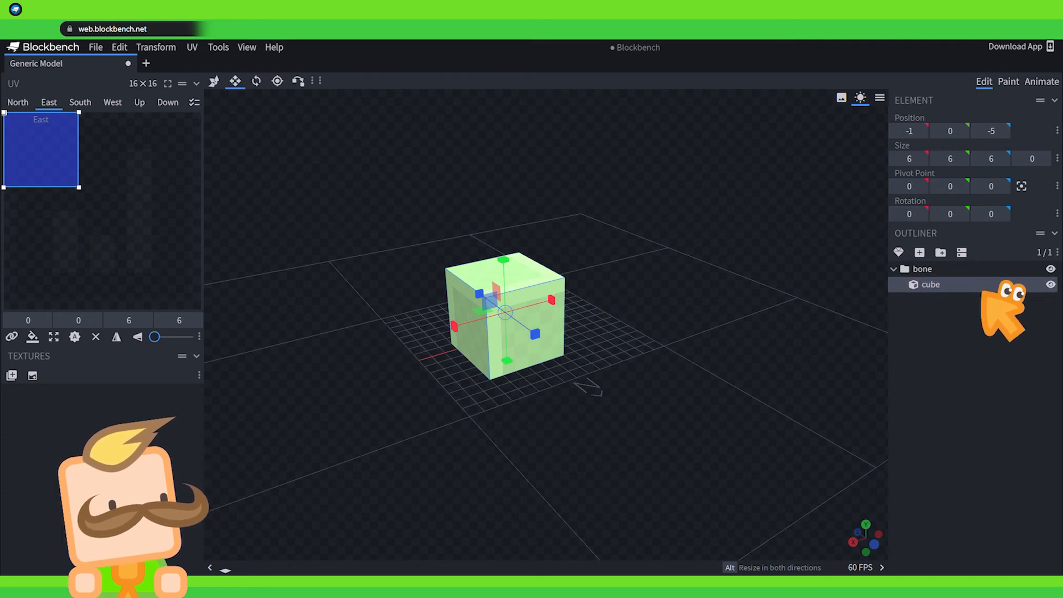
mouse_move(773, 425)
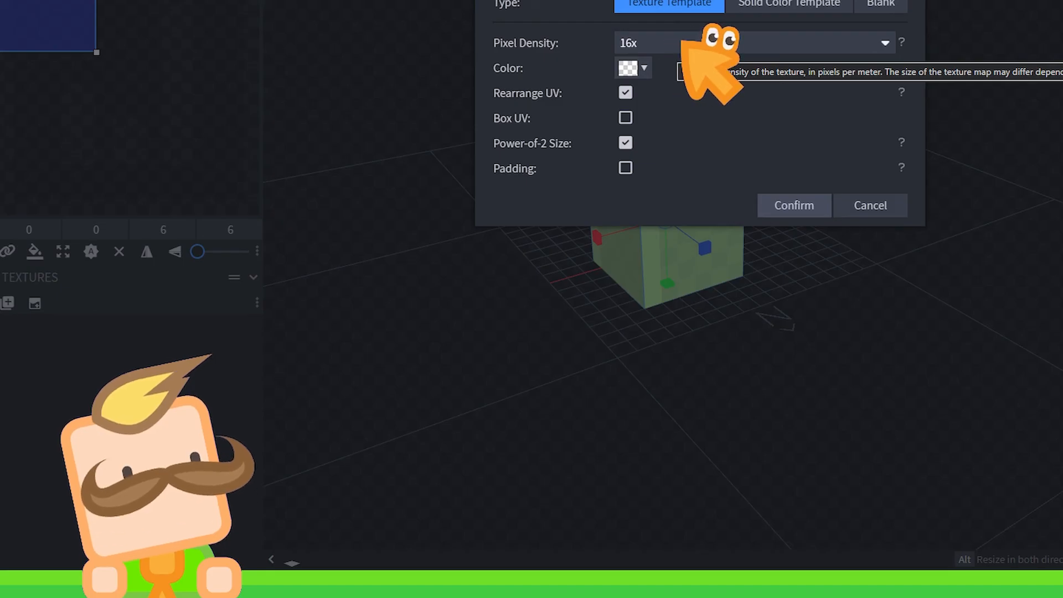
mouse_move(318, 450)
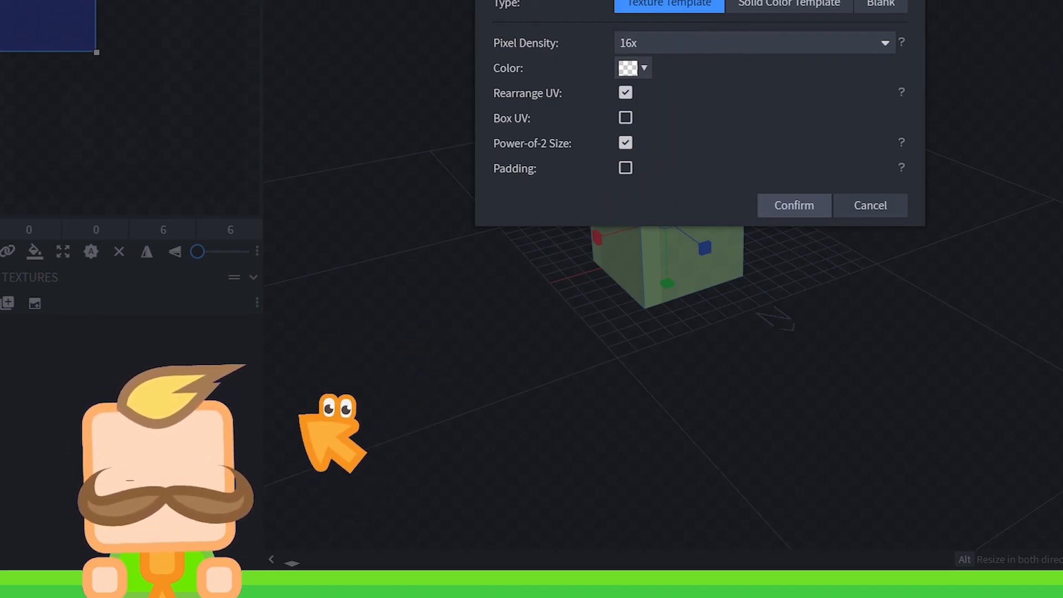
mouse_move(362, 495)
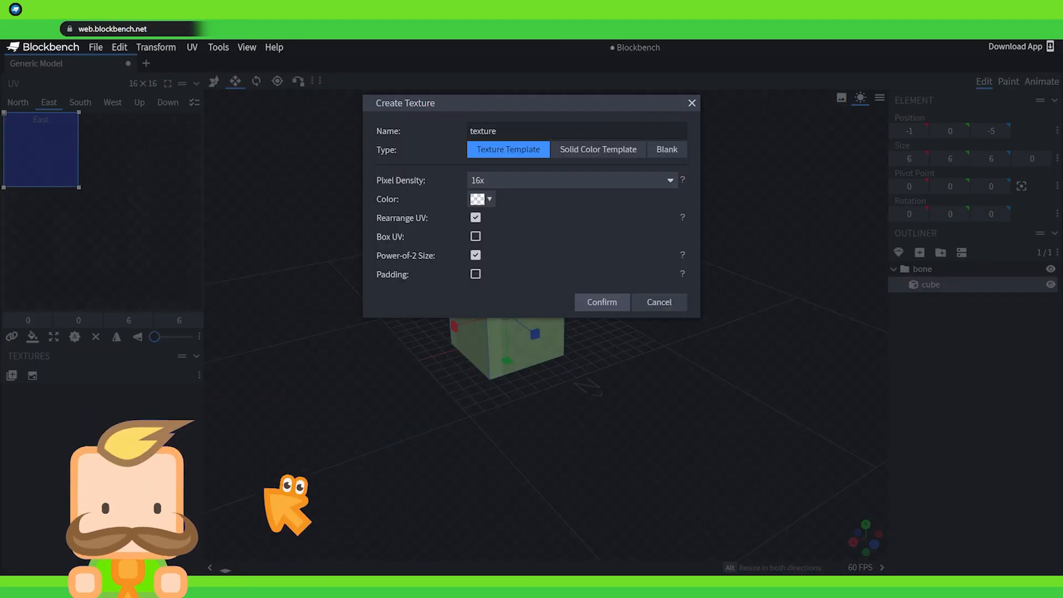
mouse_move(235, 528)
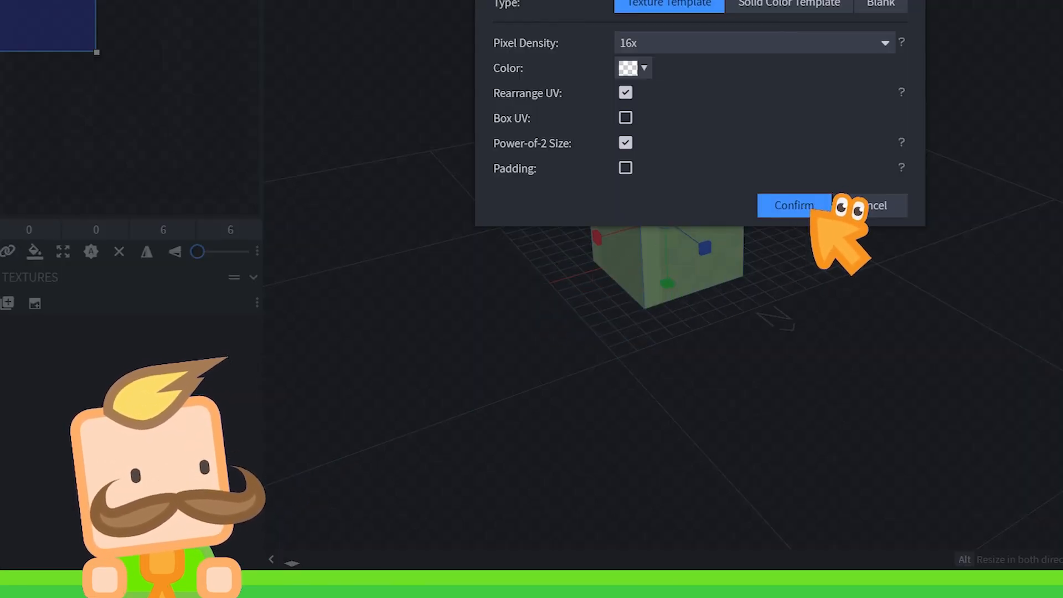
- Create and apply a 32x32 Texture Template so each cube face gets its own colour
left_click(794, 206)
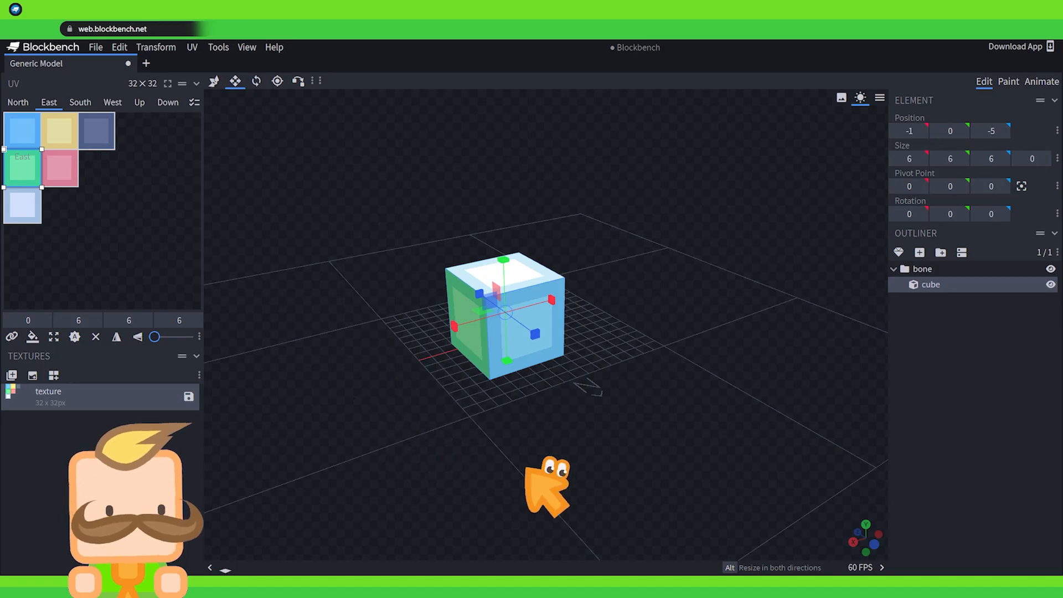
mouse_move(72, 264)
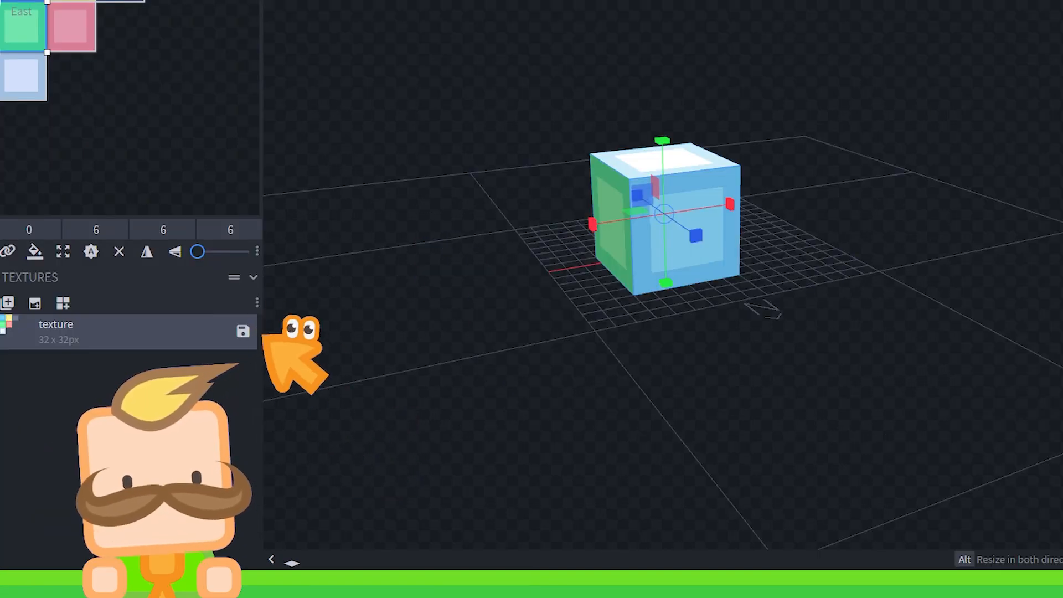
mouse_move(648, 281)
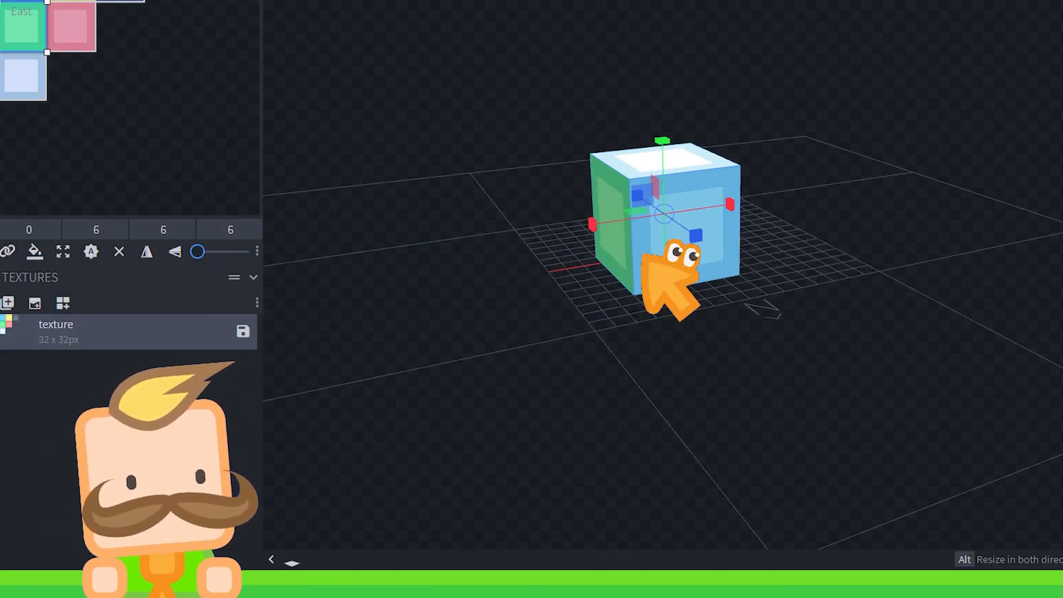